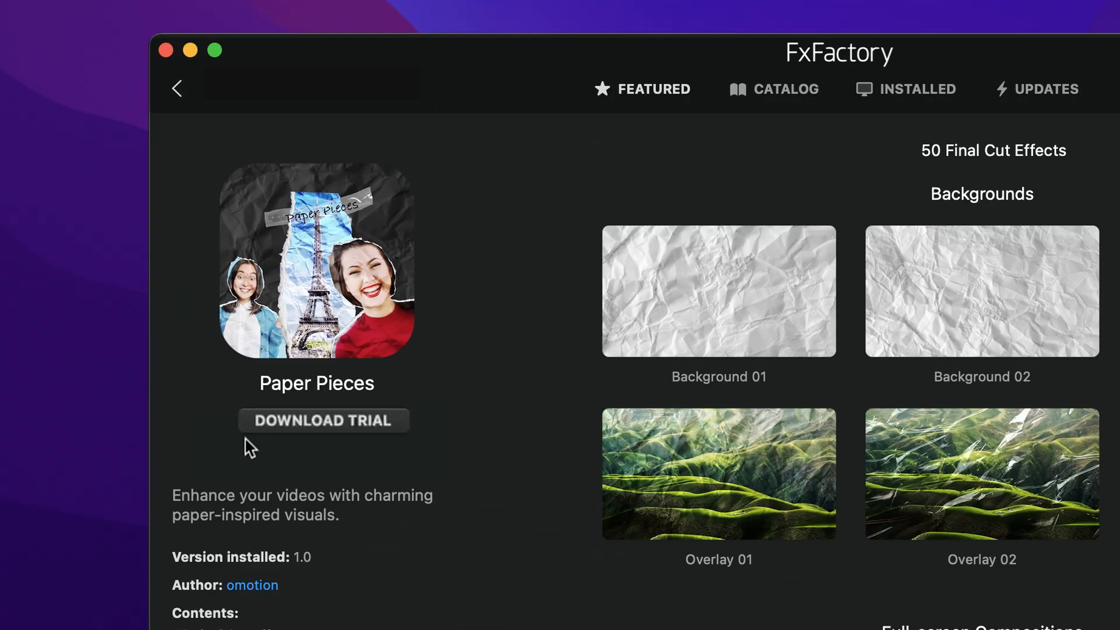
Step: Download the Paper Pieces trial and browse its paper-texture titles in the Titles browser
click(323, 421)
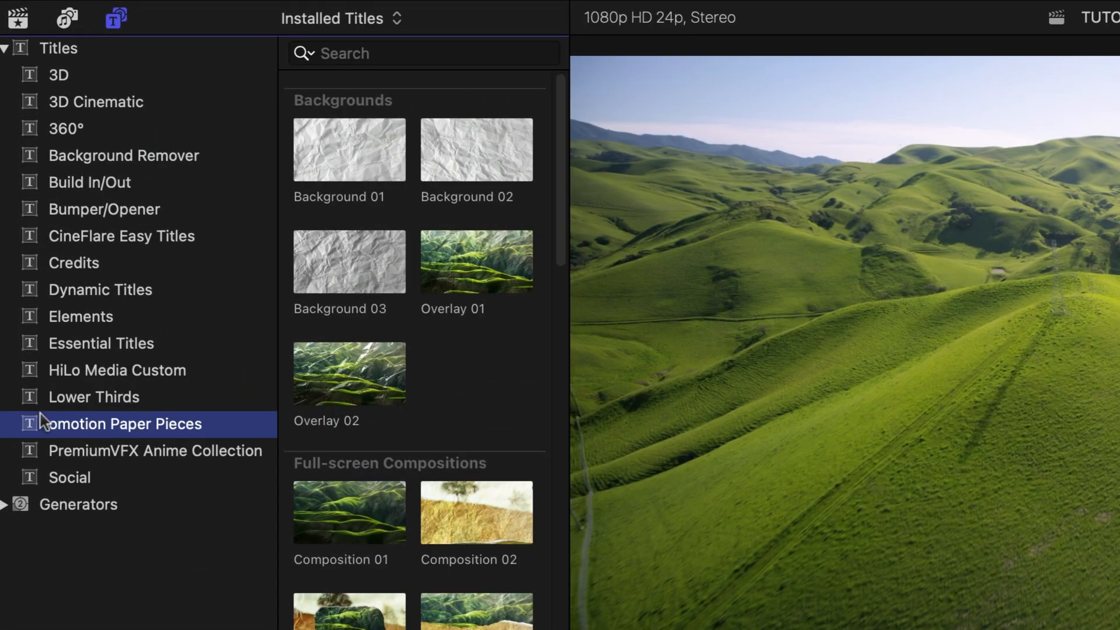
mouse_move(240, 440)
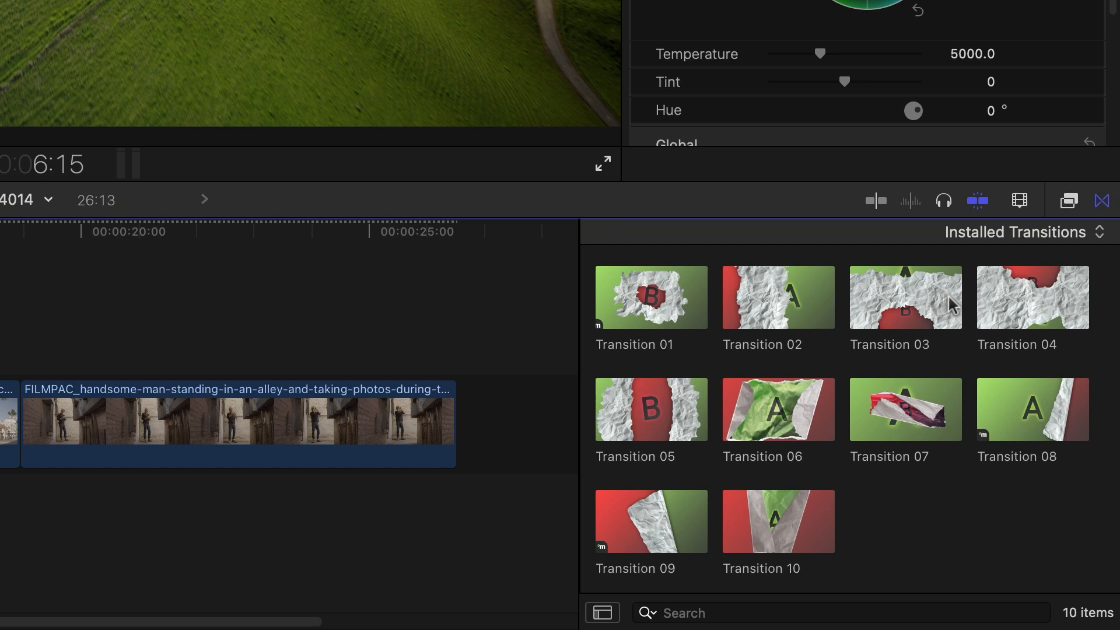
mouse_move(540, 427)
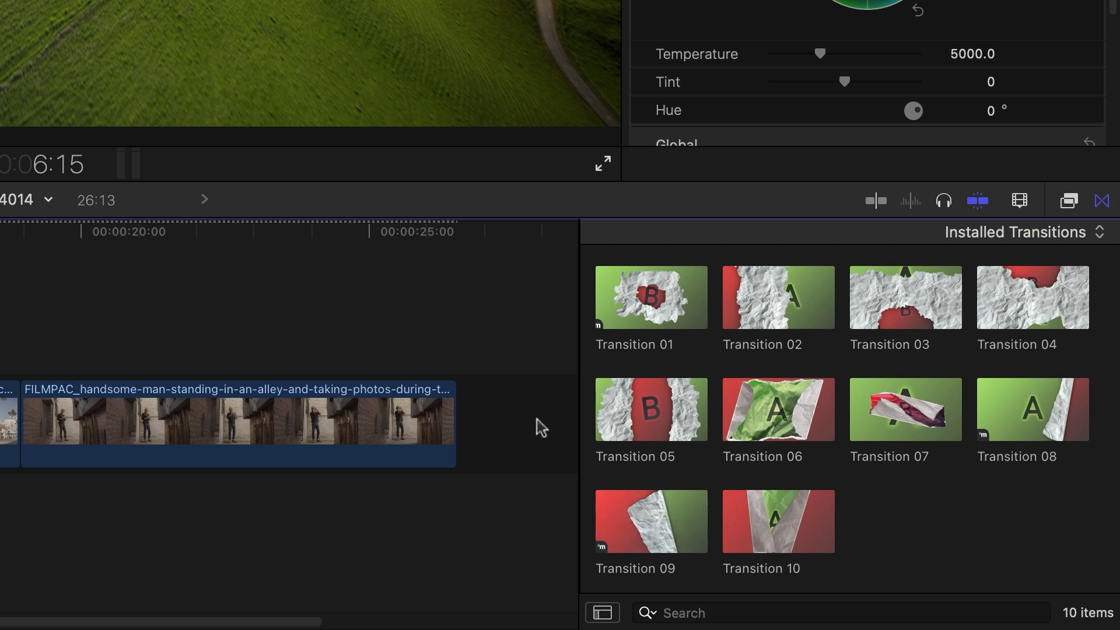
click(119, 16)
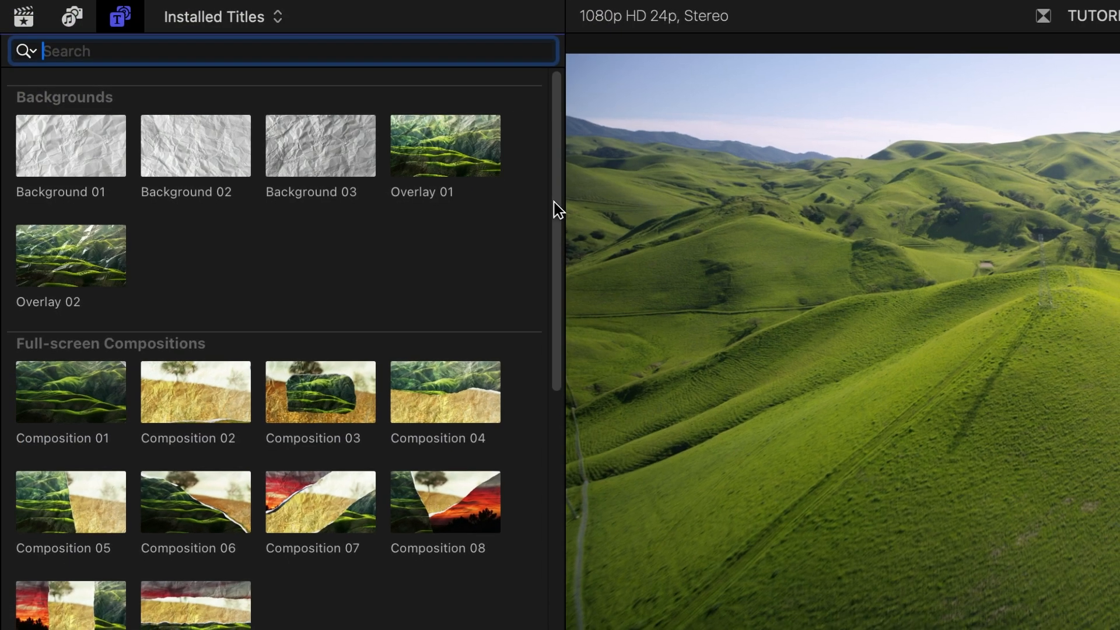
scroll(down, 3)
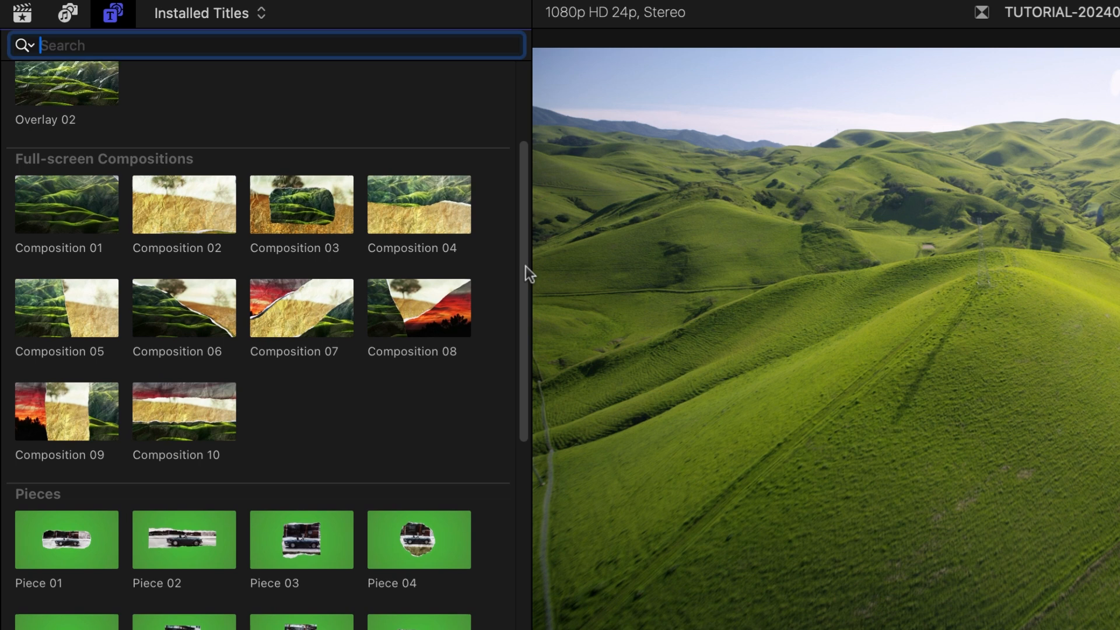
scroll(down, 3)
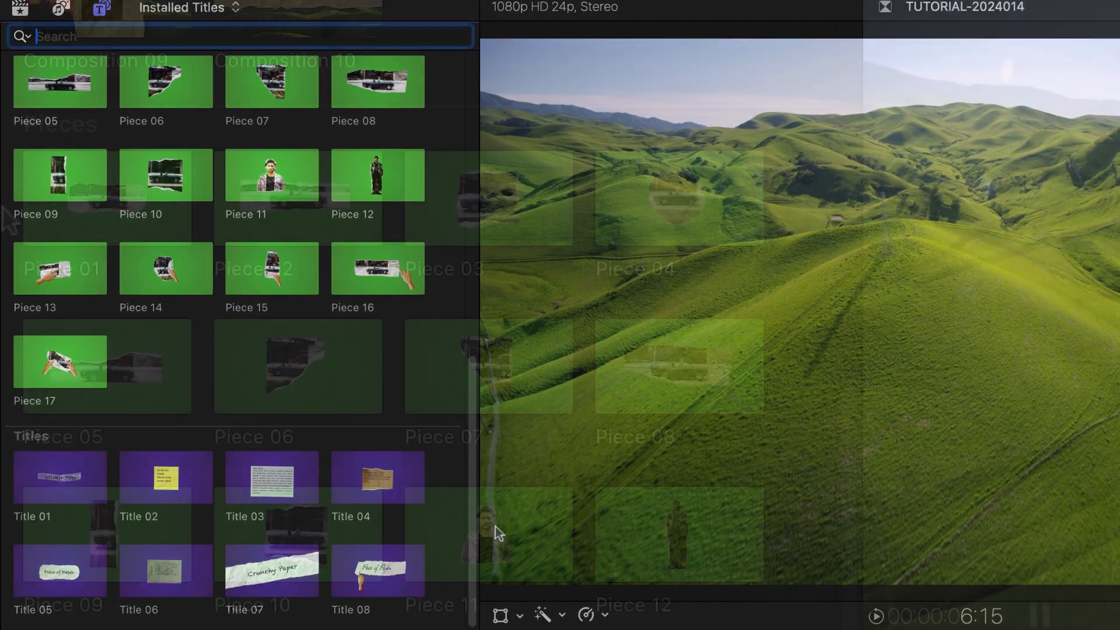
scroll(up, 3)
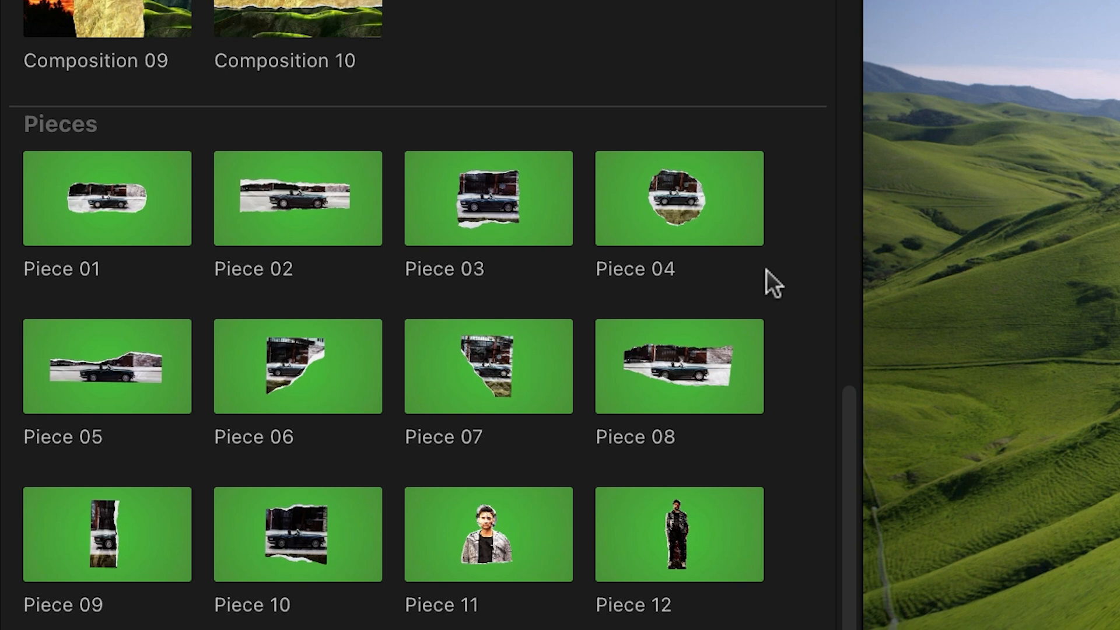
mouse_move(28, 246)
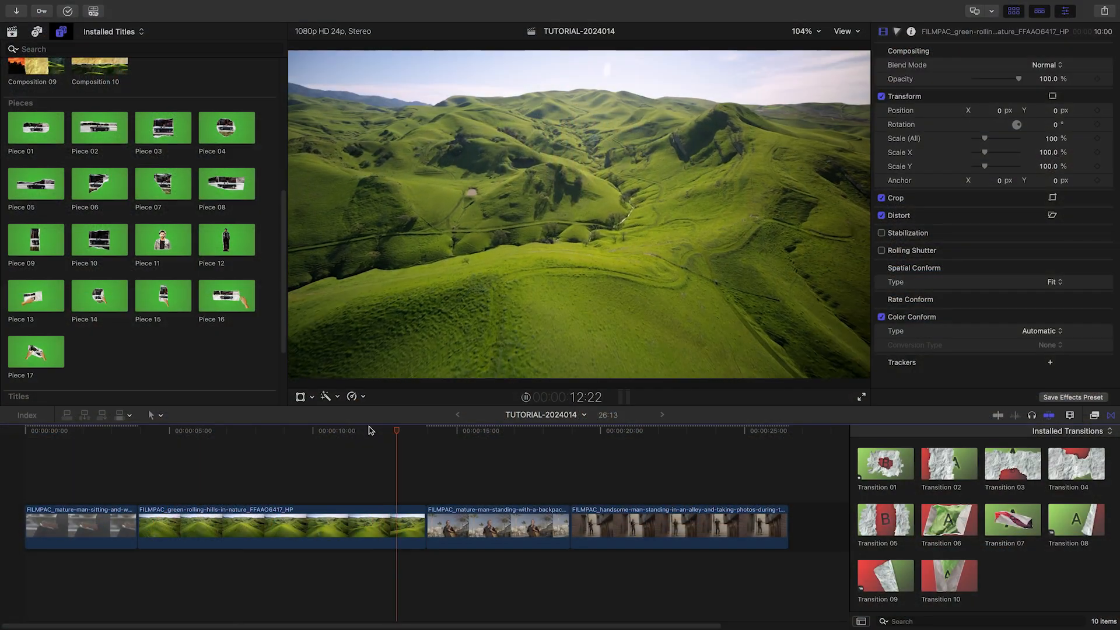
Step: Layer Overlay 01 above the green rolling hills clip near the backpacker shot
click(423, 431)
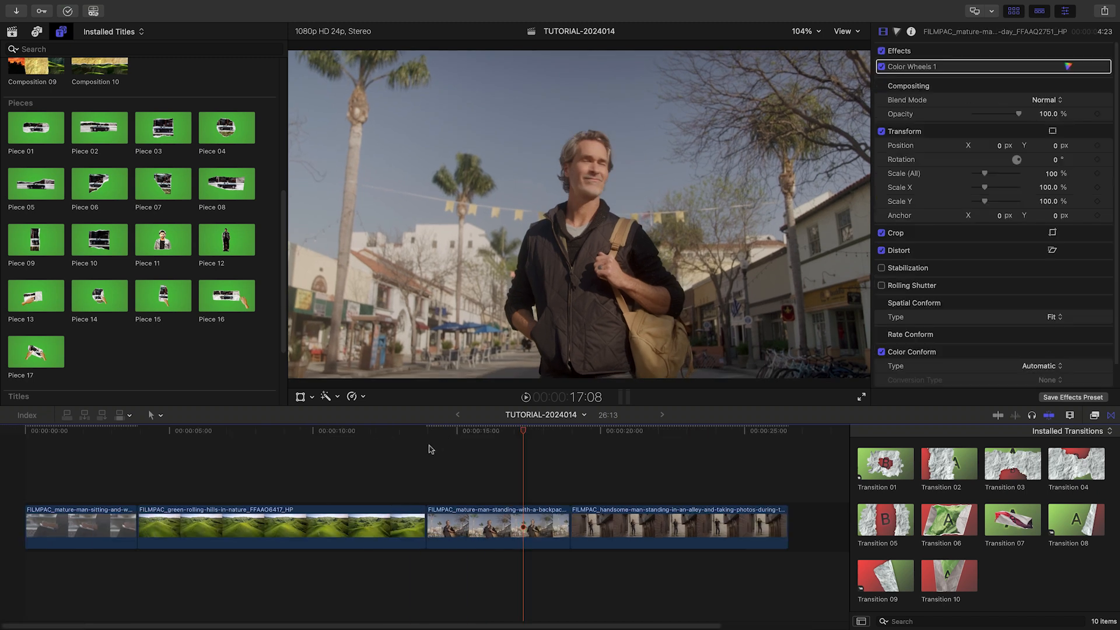
scroll(up, 3)
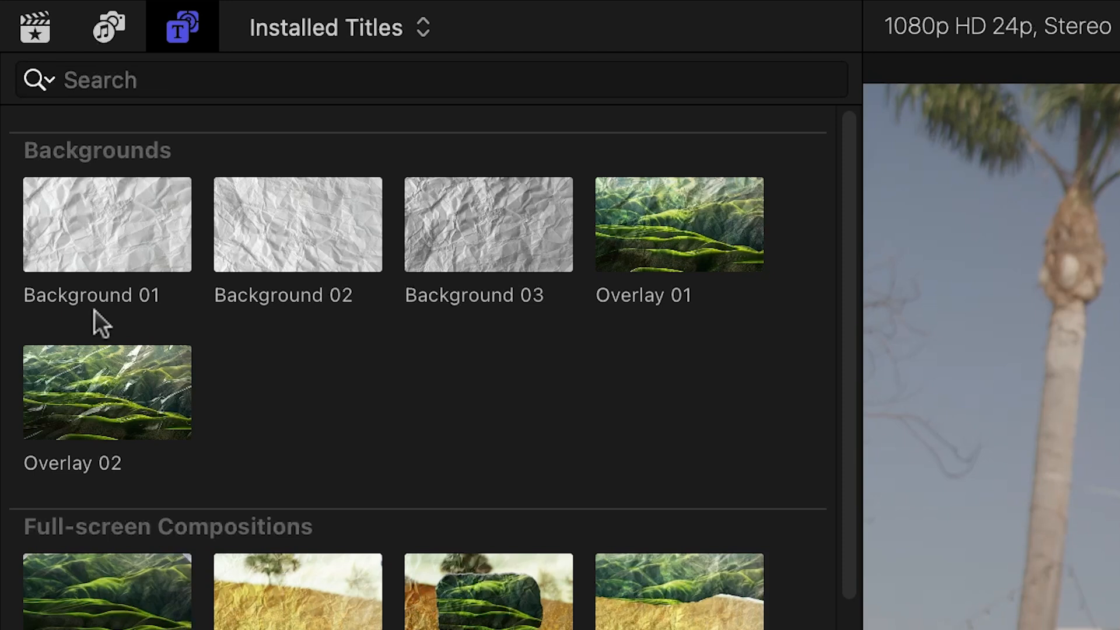
mouse_move(520, 340)
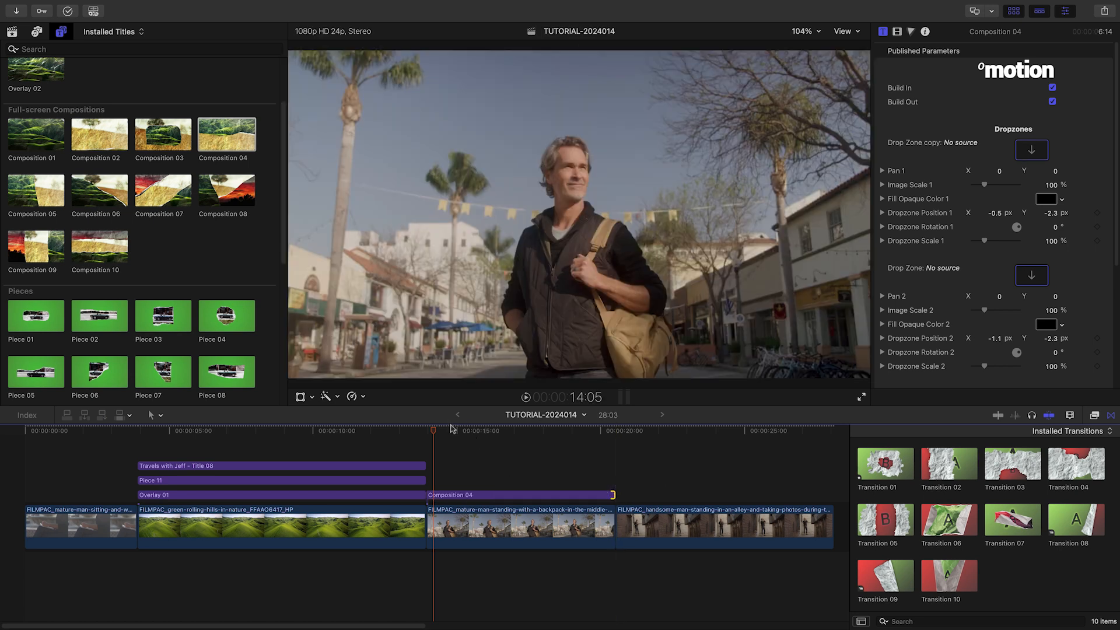
Step: Assign Composition Clip Bottom to a Composition 04 drop zone via Apply Clip
click(426, 431)
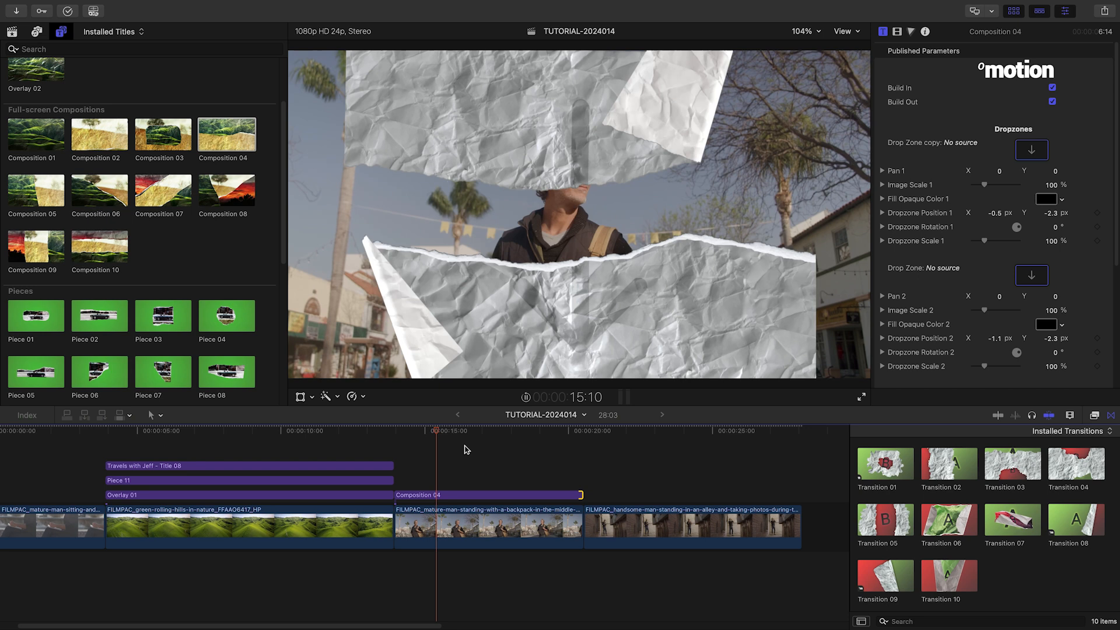
click(1030, 149)
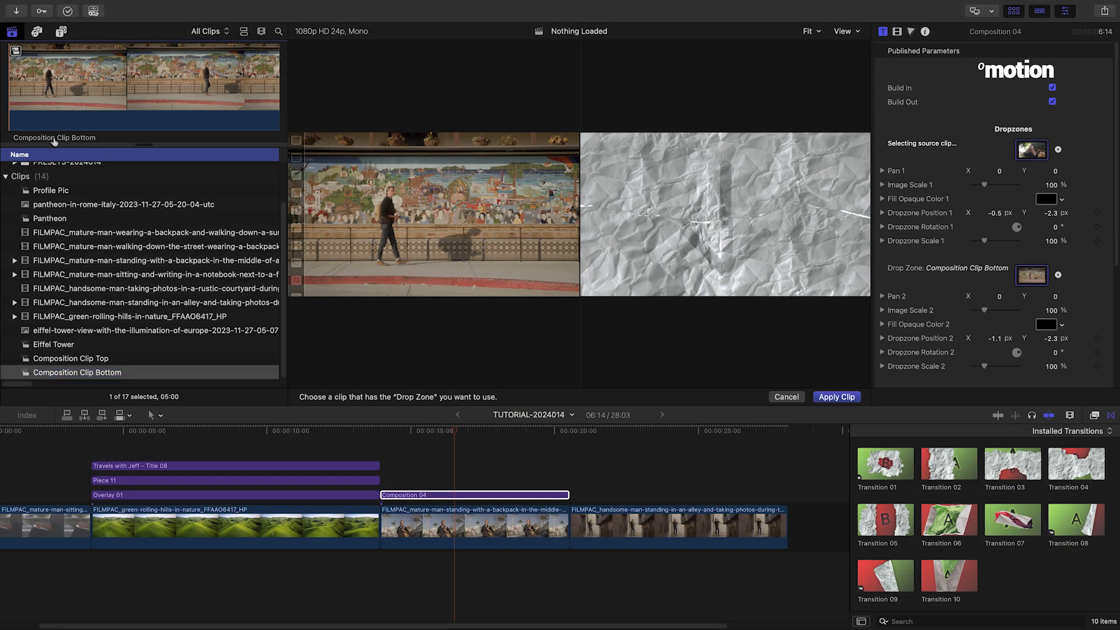
mouse_move(839, 393)
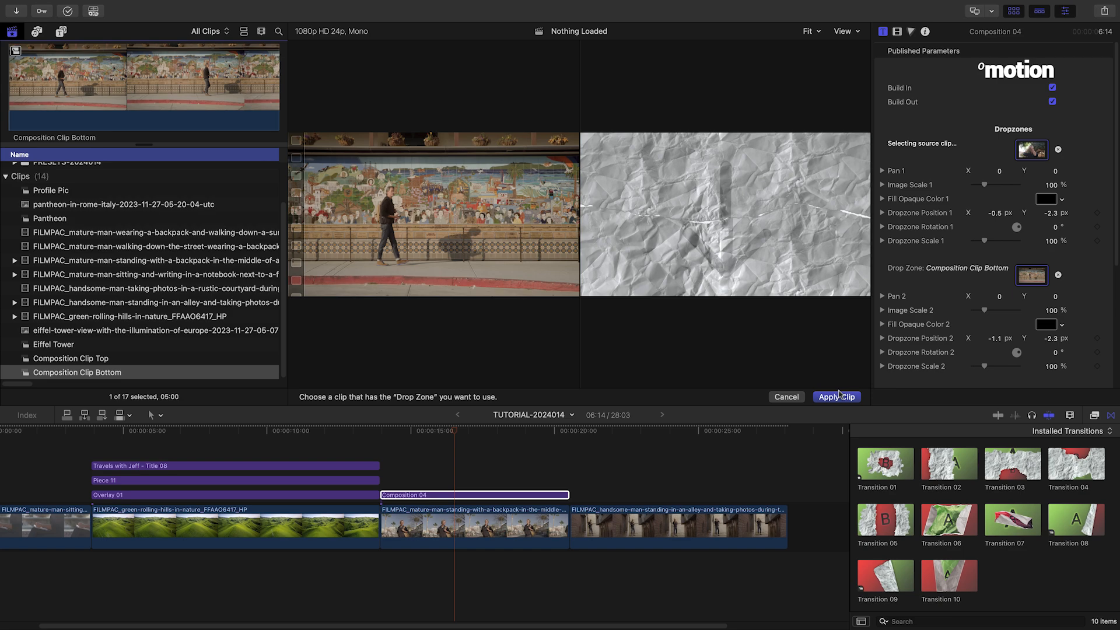
click(836, 397)
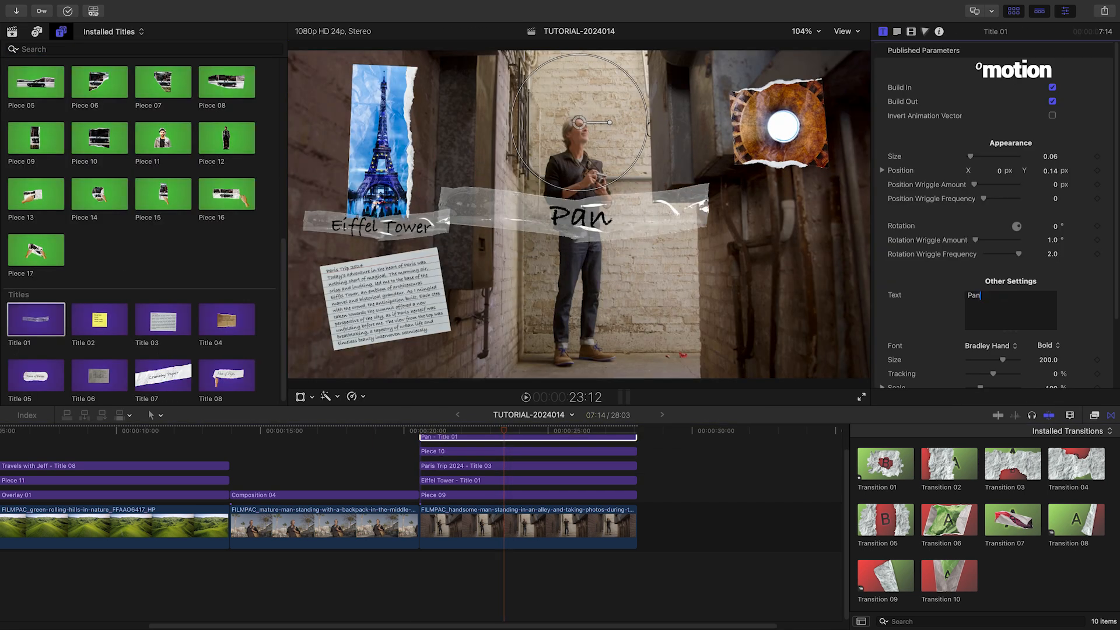
Step: Retitle the round alley-shot photo piece (Piece 10) as 'Pantheon'
click(527, 451)
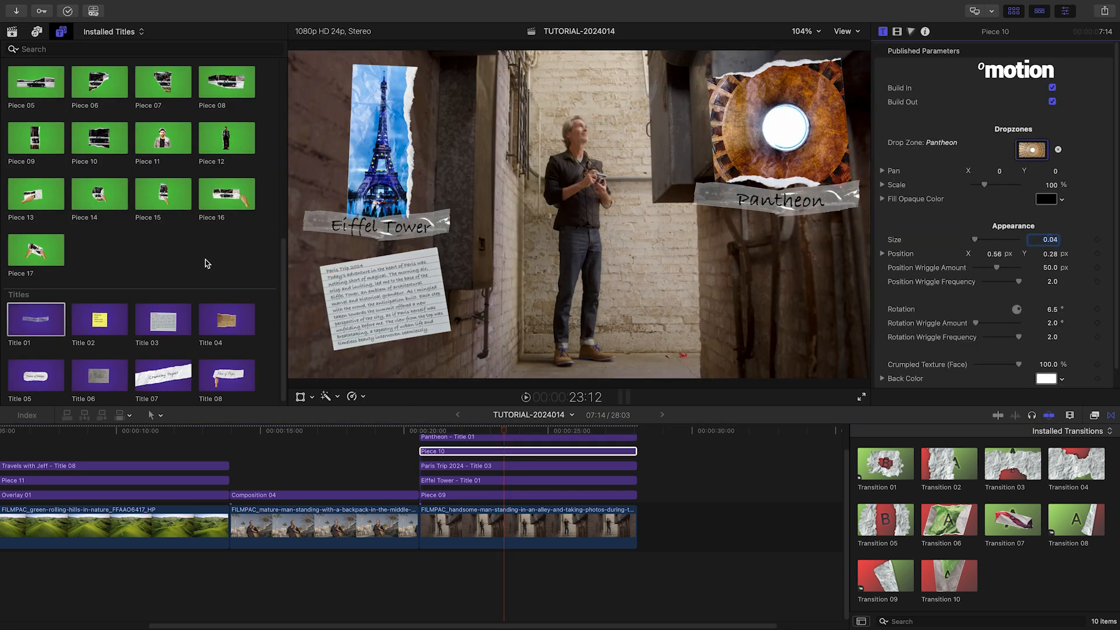
click(527, 478)
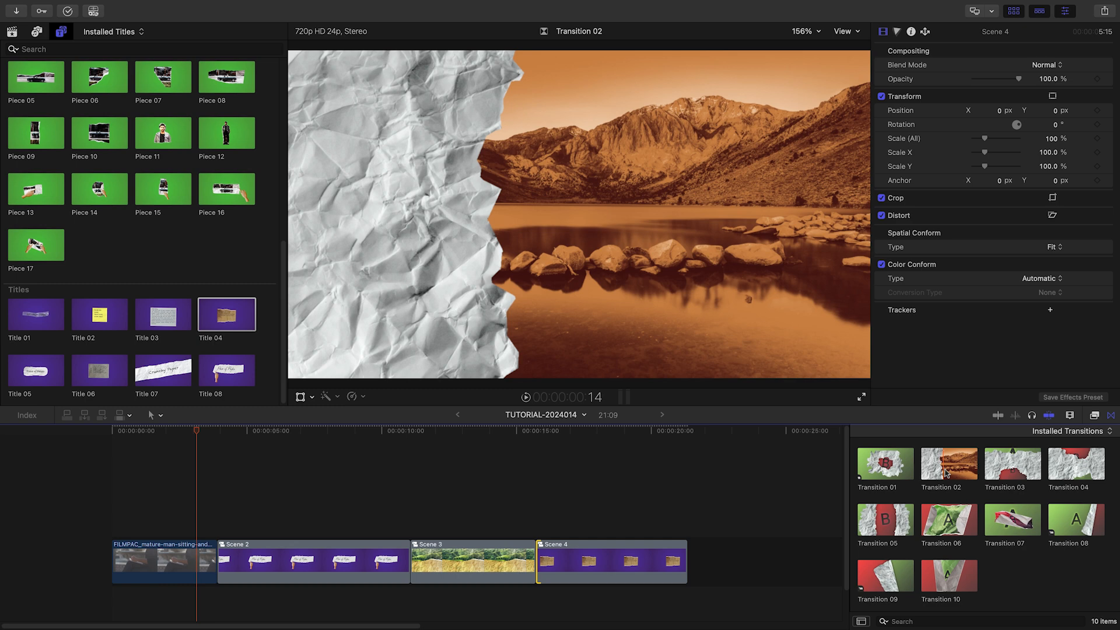
Step: Select Scene 2 in the four-scene collage timeline after skimming Transitions 02 and 06
click(948, 523)
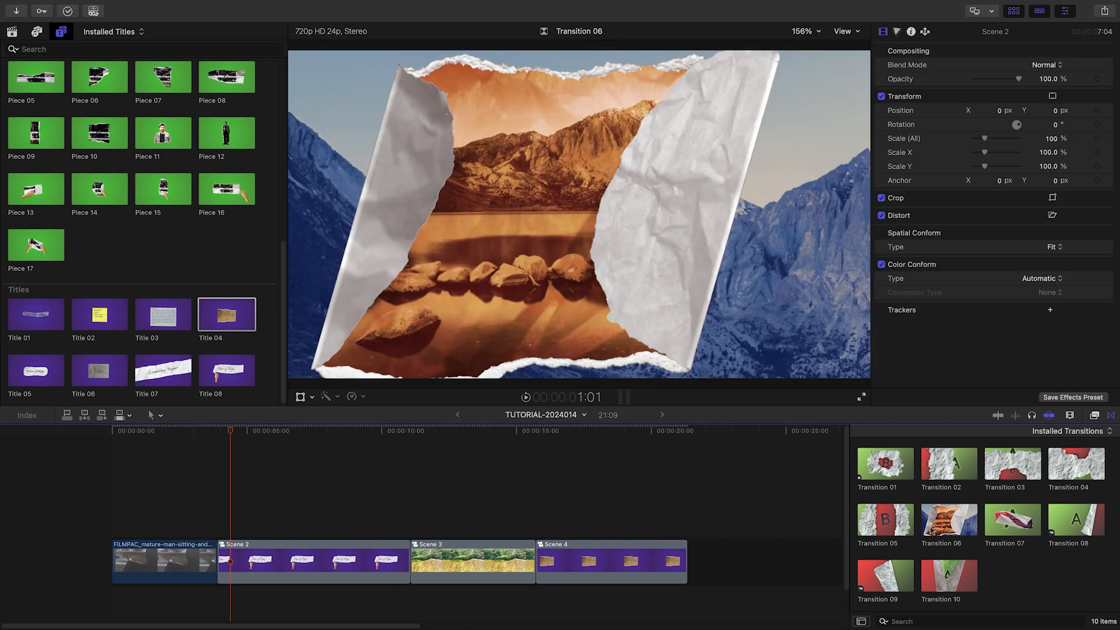